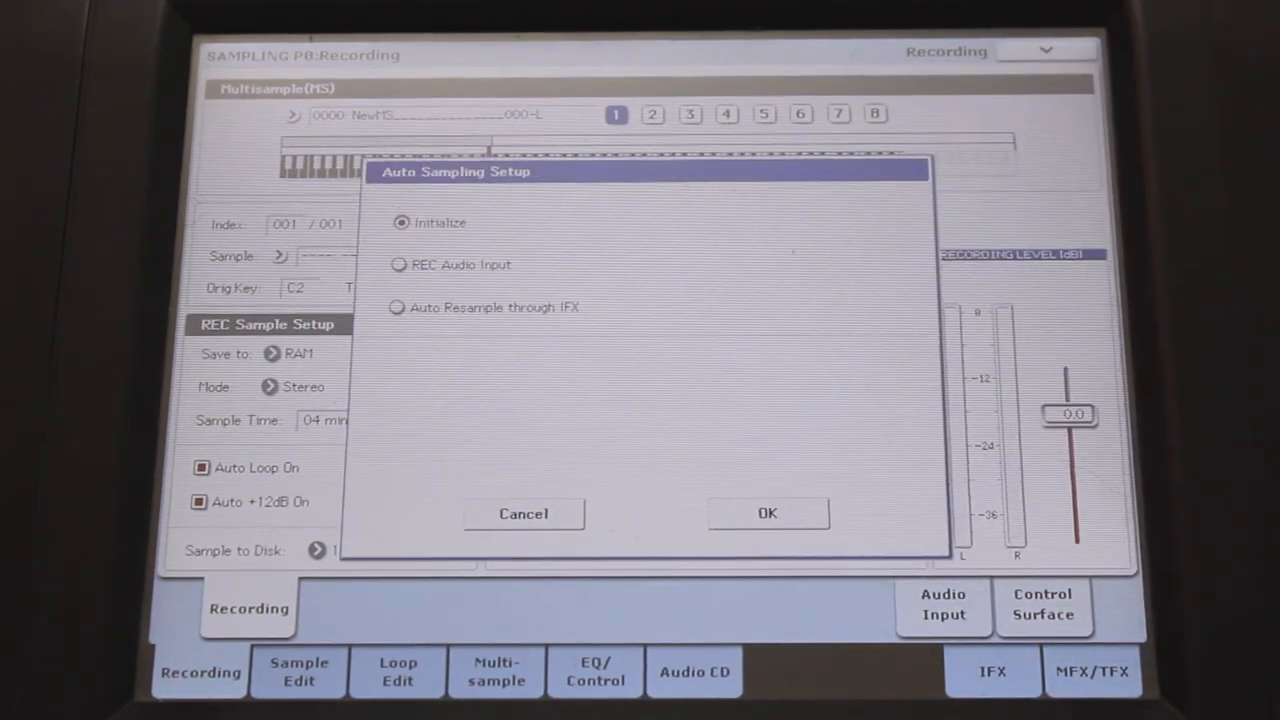
Apply Auto Sampling Setup with REC Audio Input, stereo source and samples saved to RAM
click(396, 264)
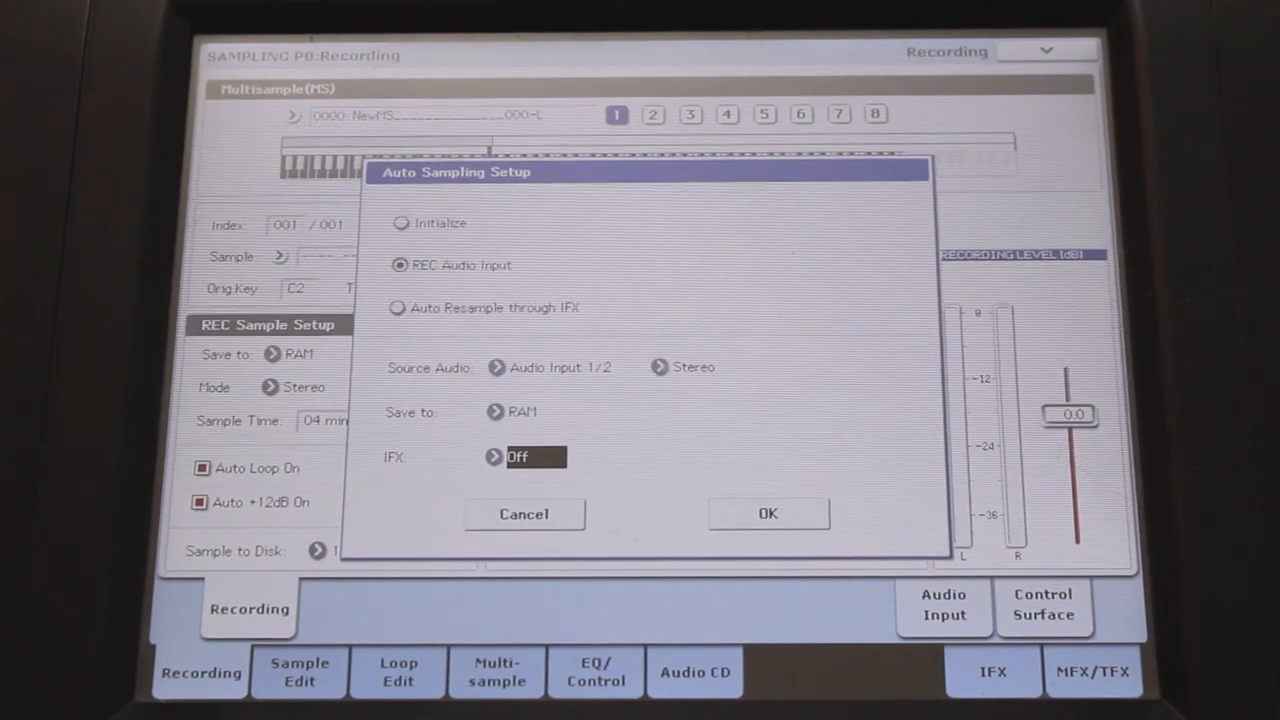
click(656, 368)
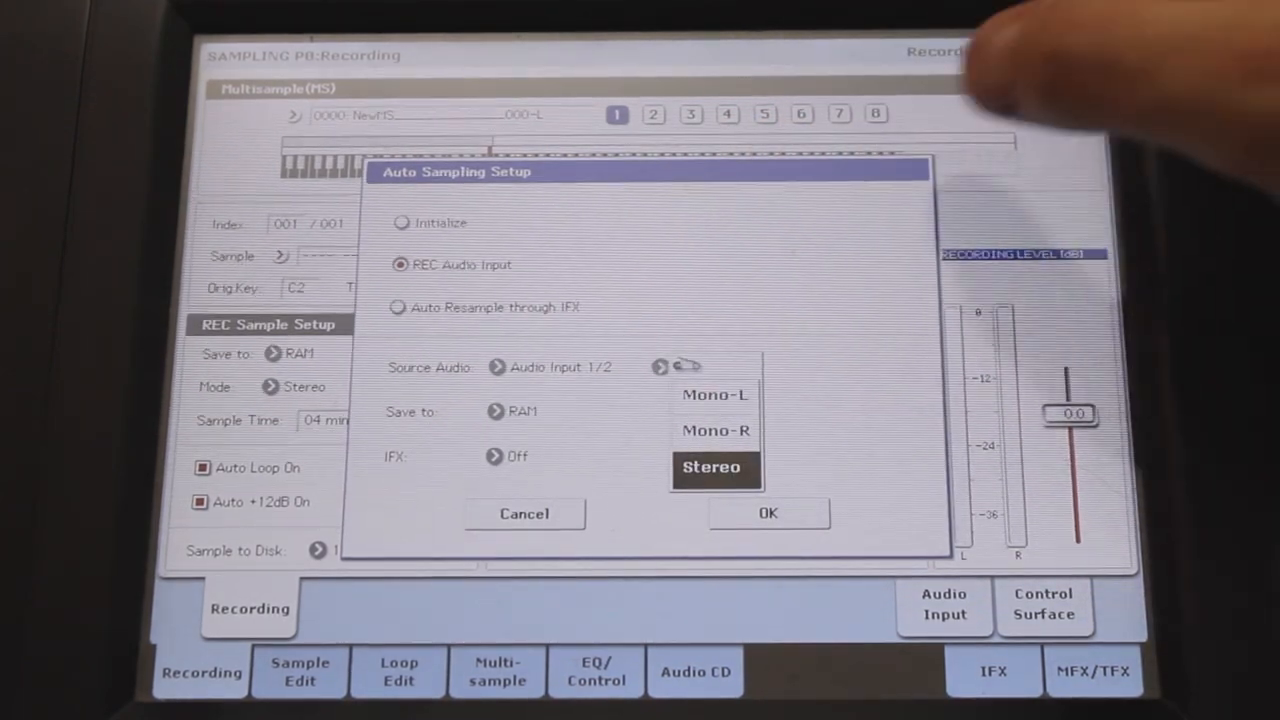
click(712, 468)
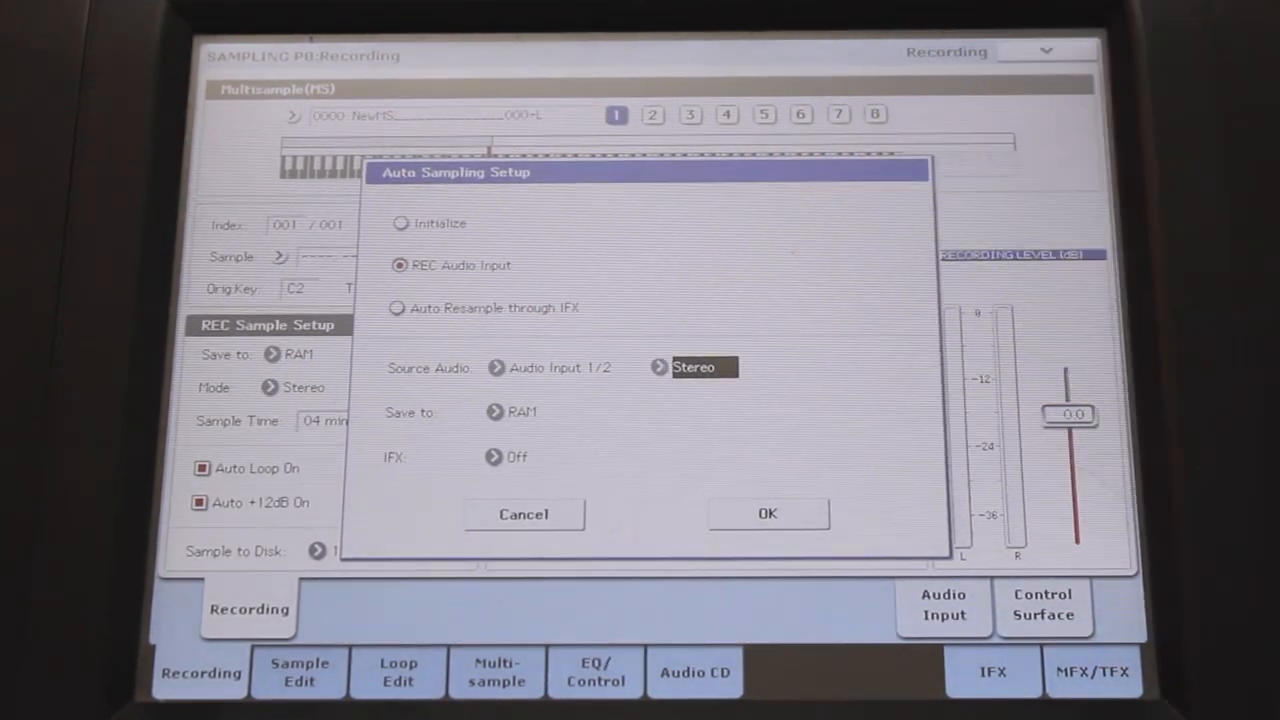
click(516, 412)
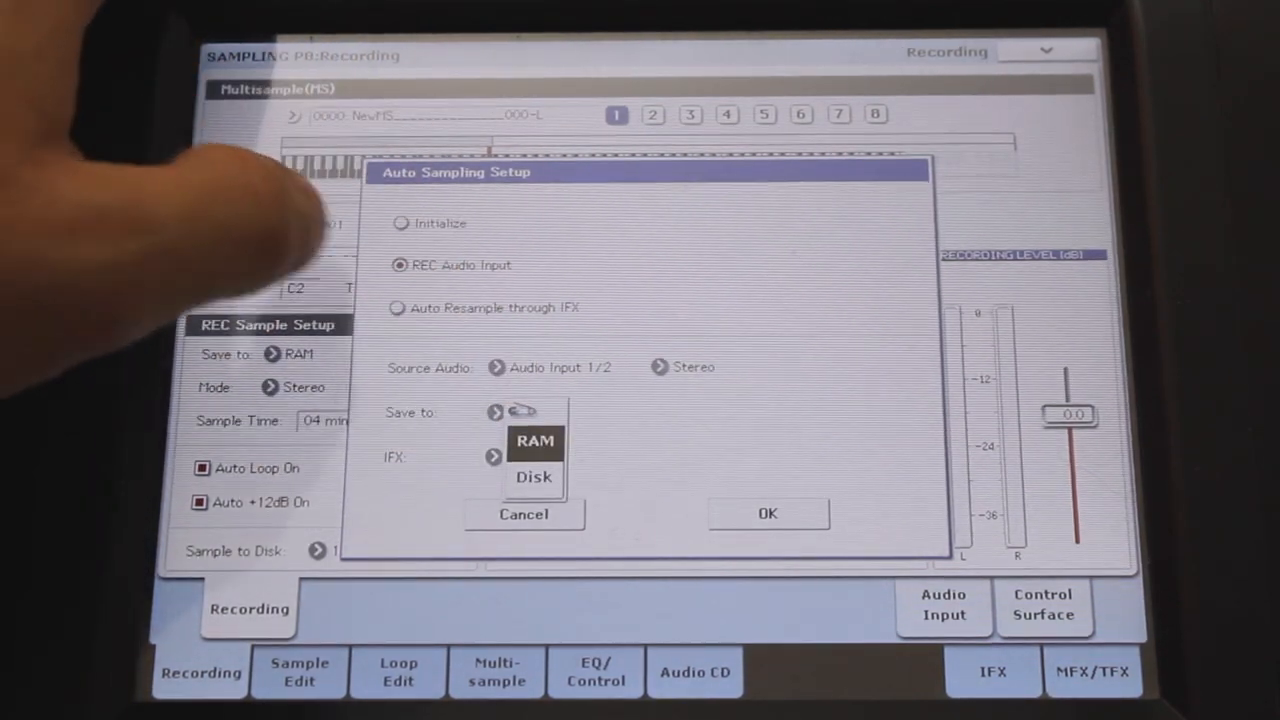
click(534, 442)
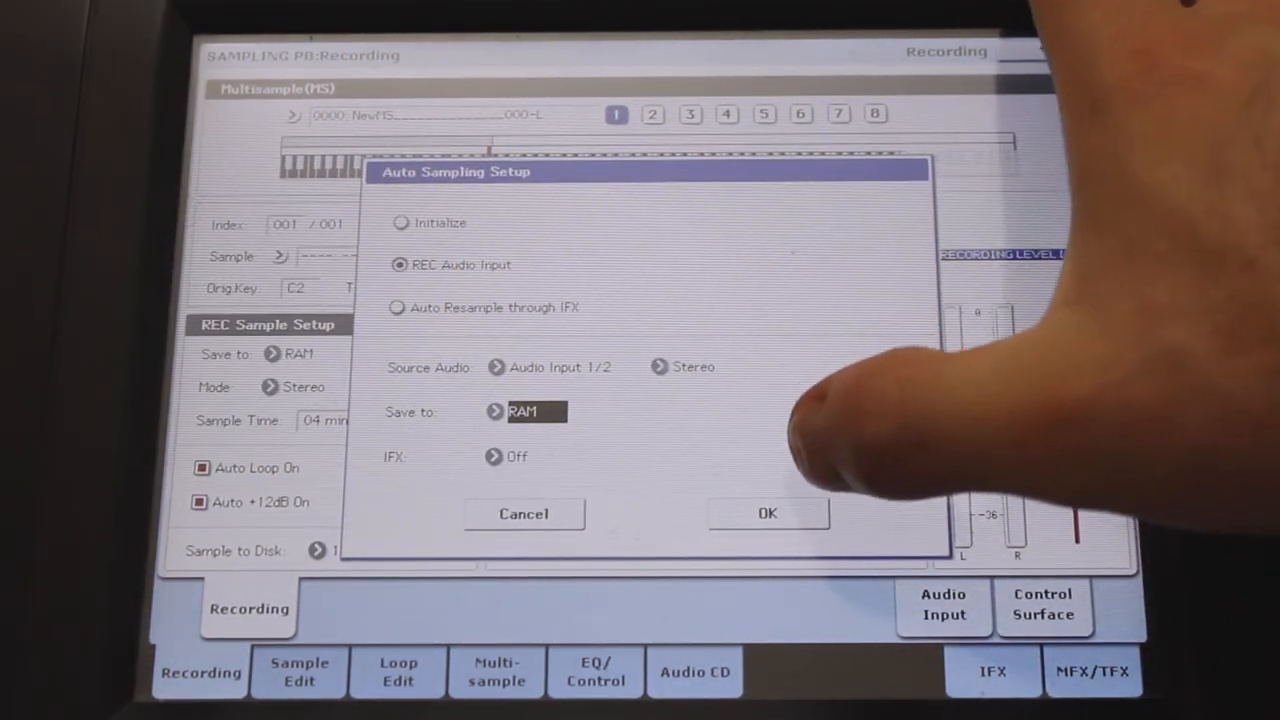
click(768, 512)
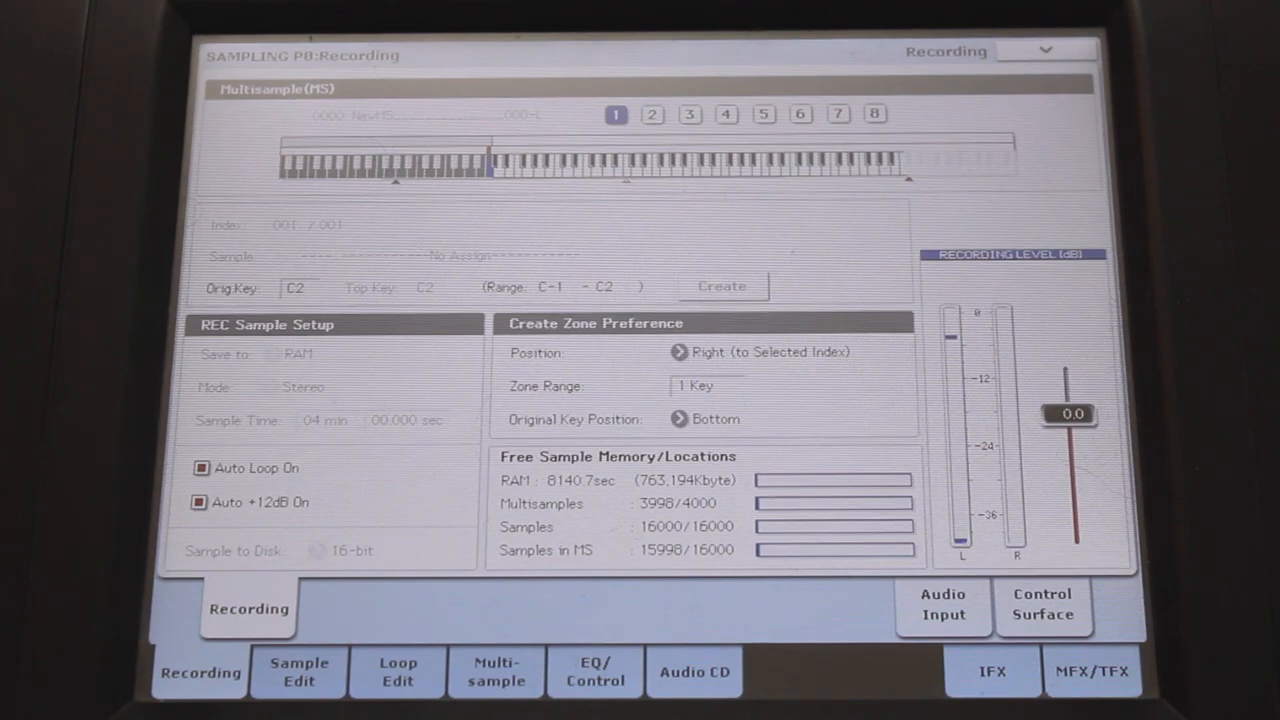
Rename the recorded stereo sample to 'KAL A' via the page menu's Rename Sample command
click(1040, 50)
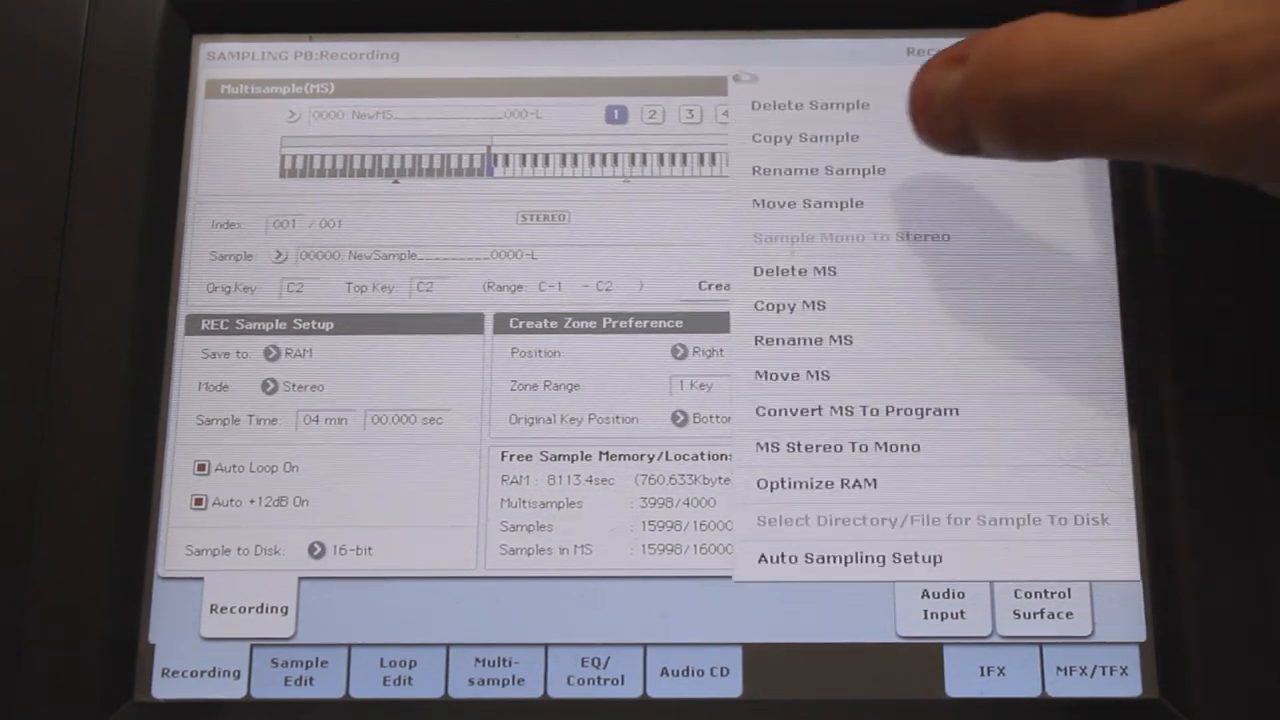
click(818, 168)
text(KAL A)
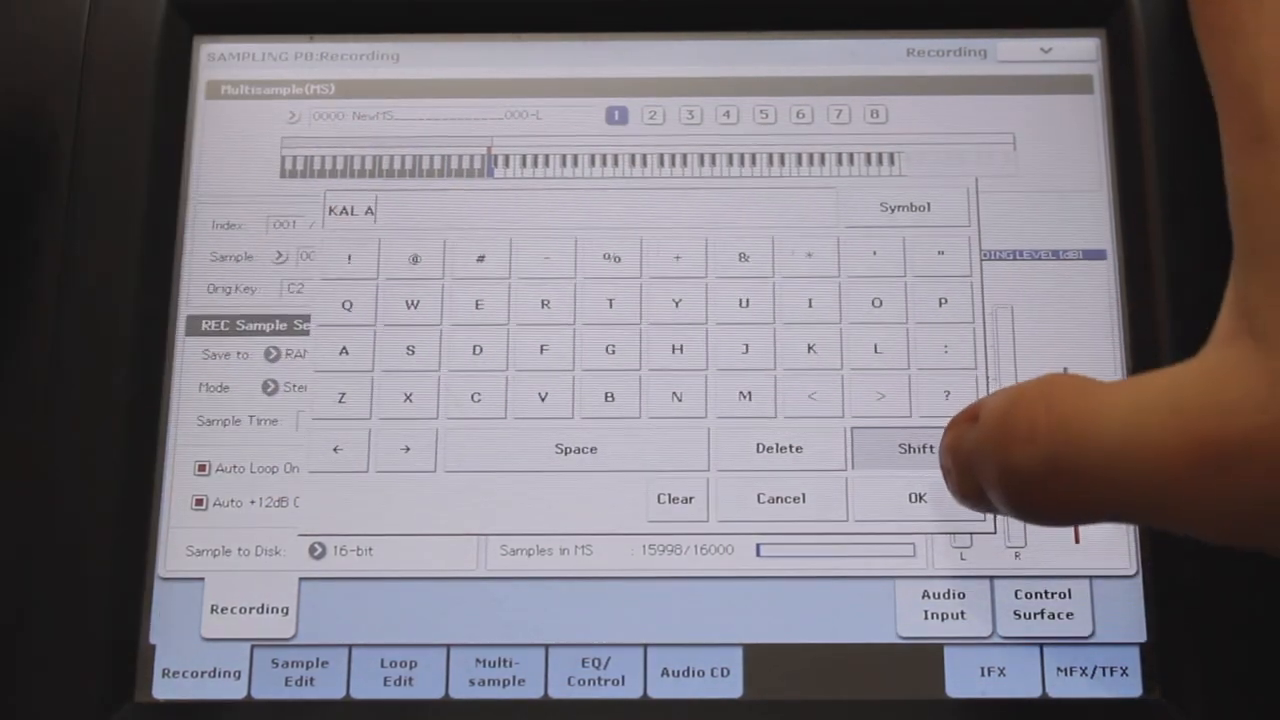
click(916, 498)
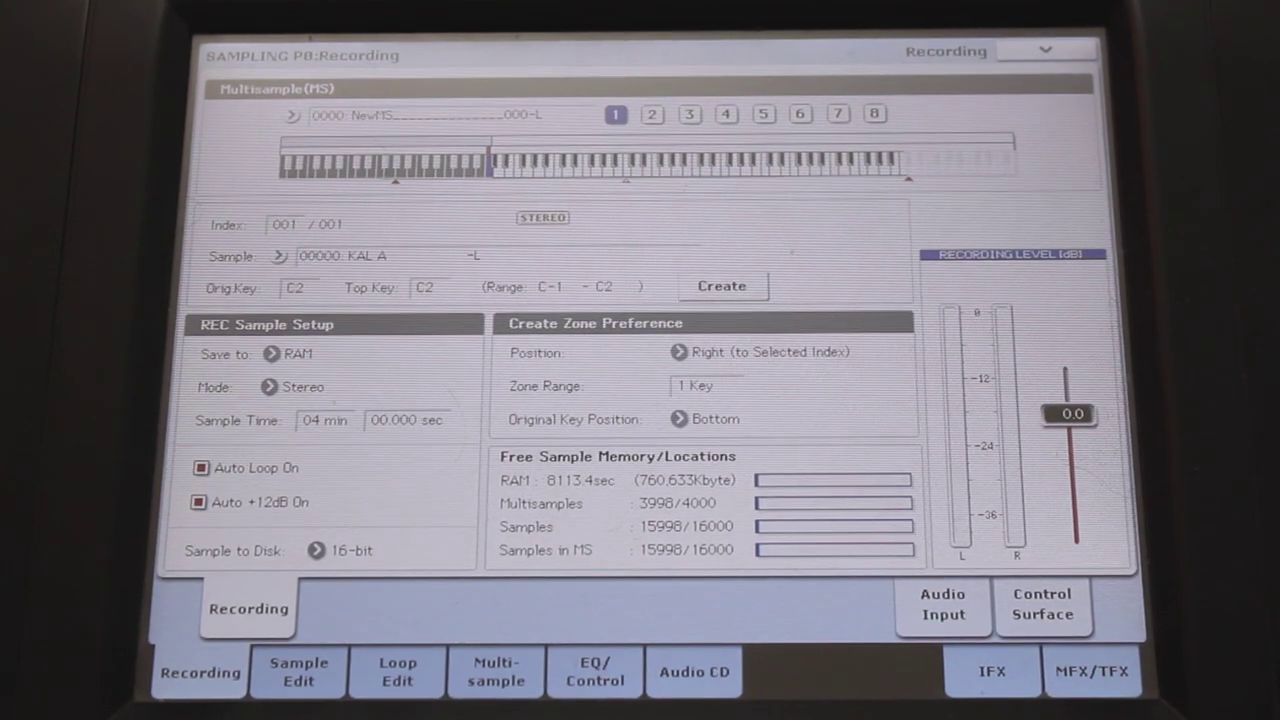
On Multisample Edit, assign sample 00002 to index 004 and rename it 'KAL B'
click(494, 672)
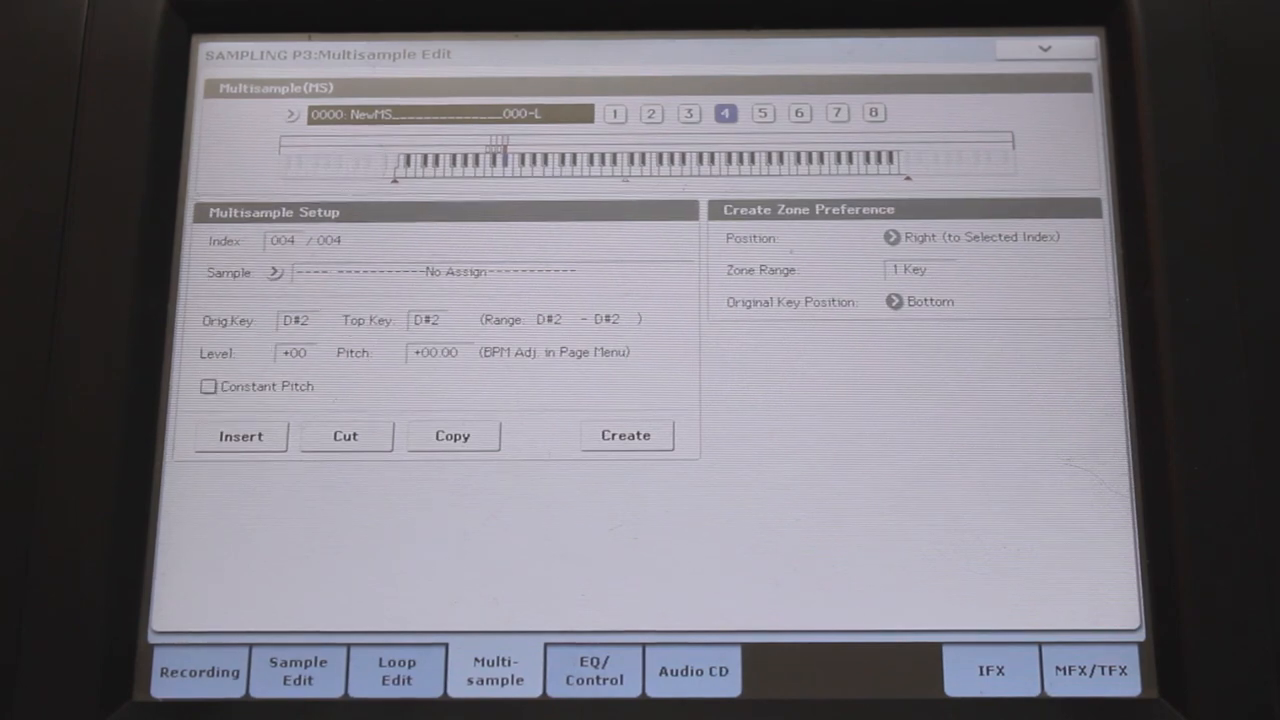
click(296, 320)
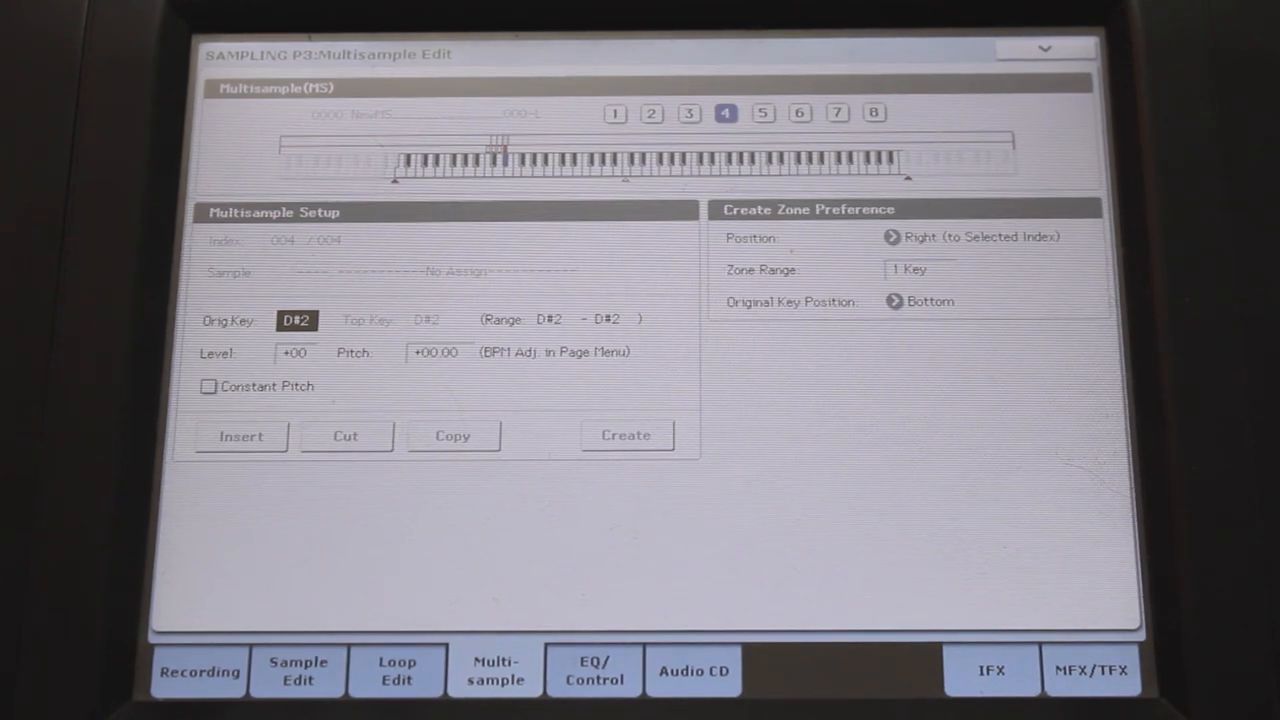
click(626, 436)
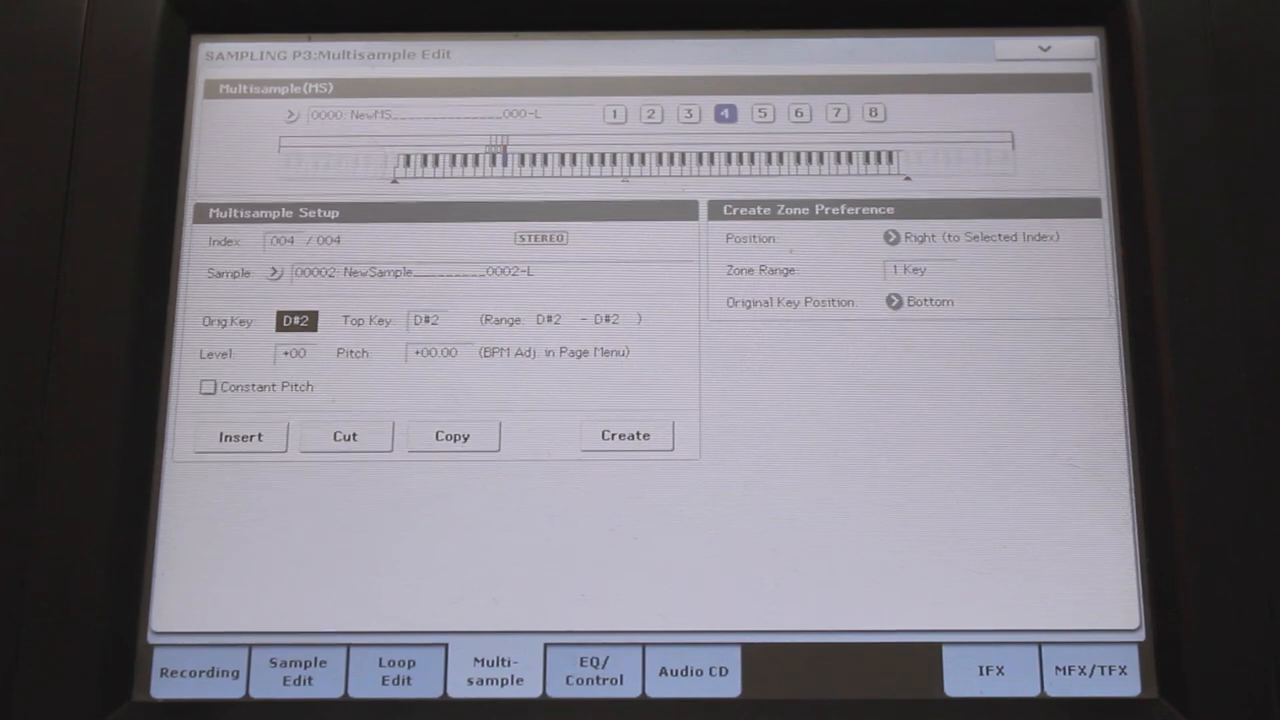
click(1040, 48)
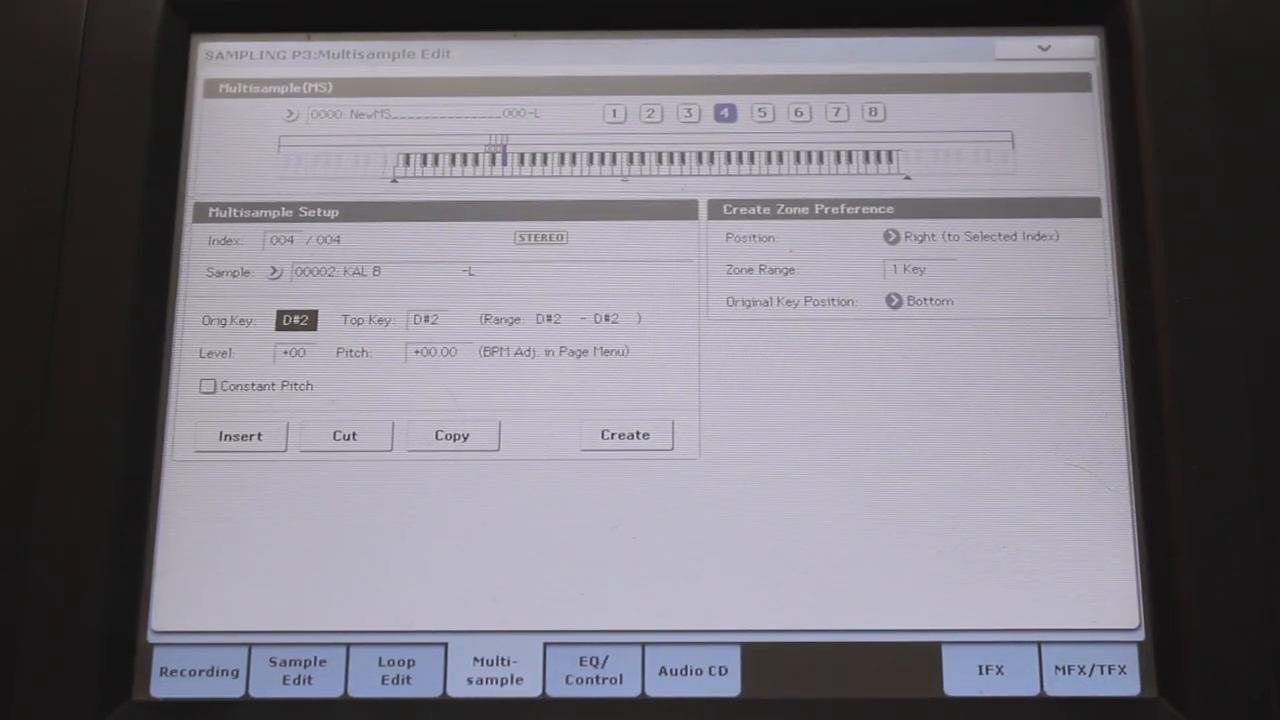
Rename the multisample to 'KAL MULTI' with the Rename MS command
click(1044, 48)
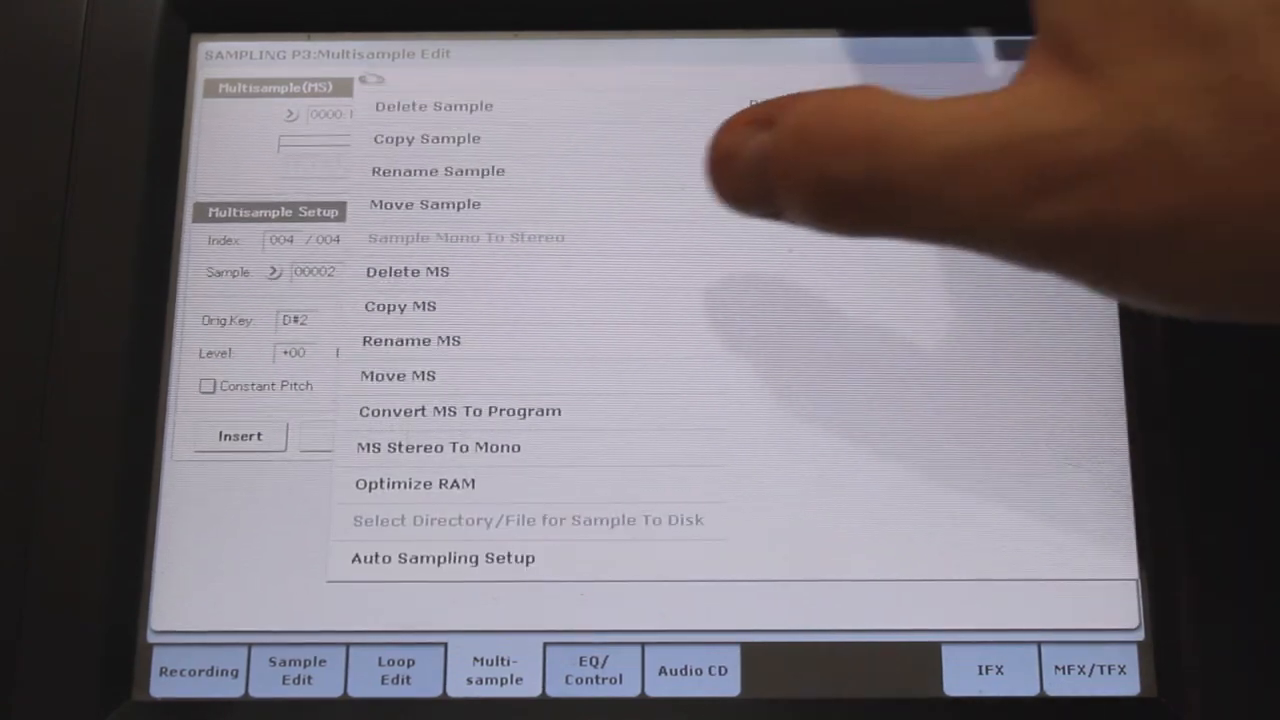
click(410, 340)
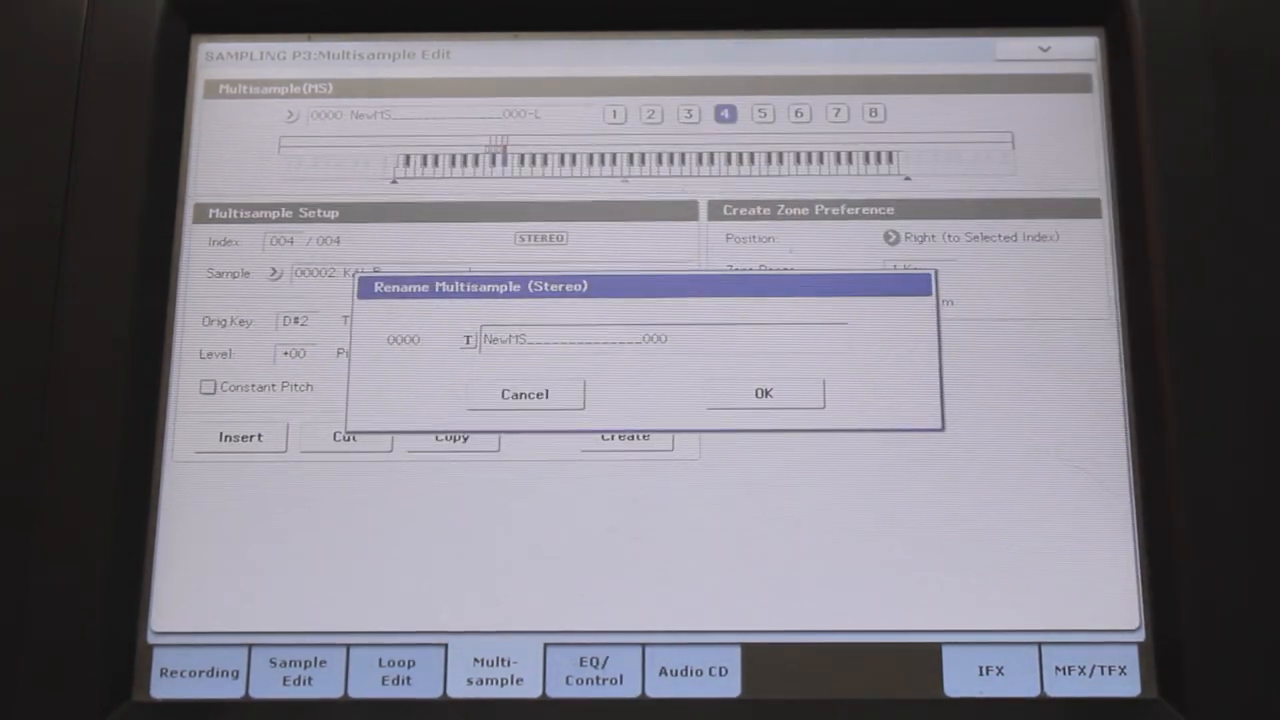
click(564, 338)
text(KAL MULTI)
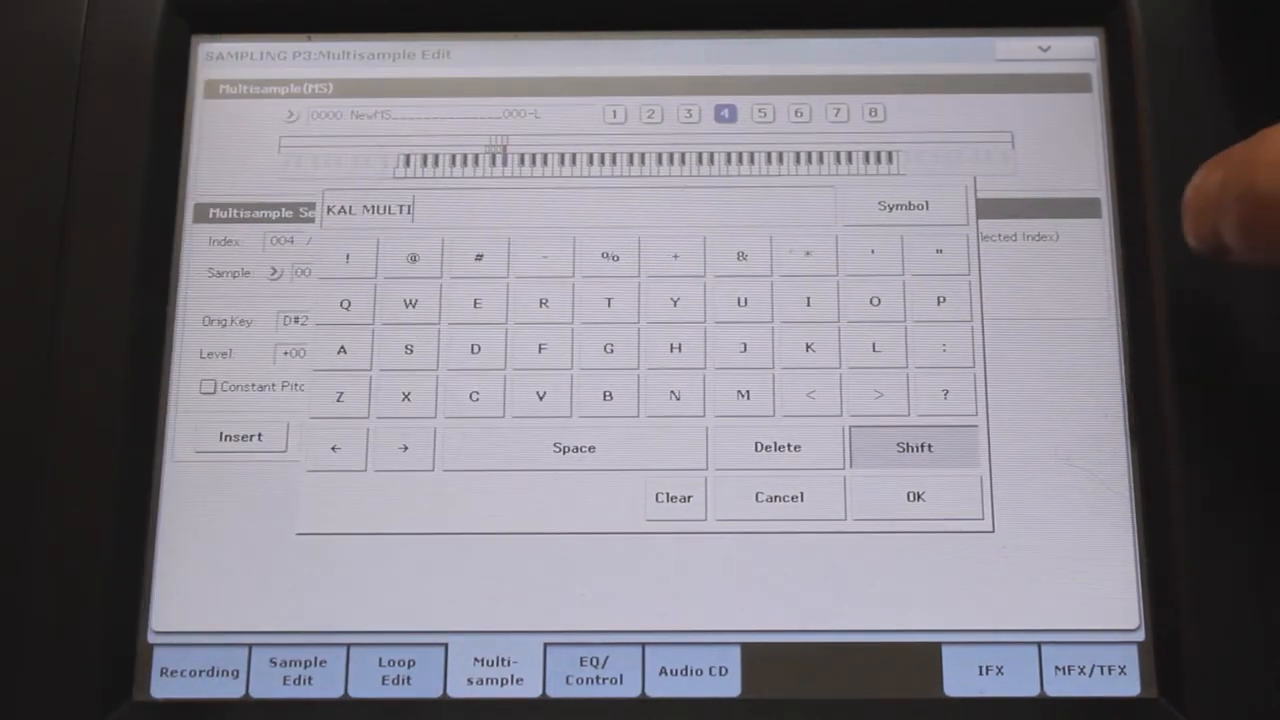
click(914, 496)
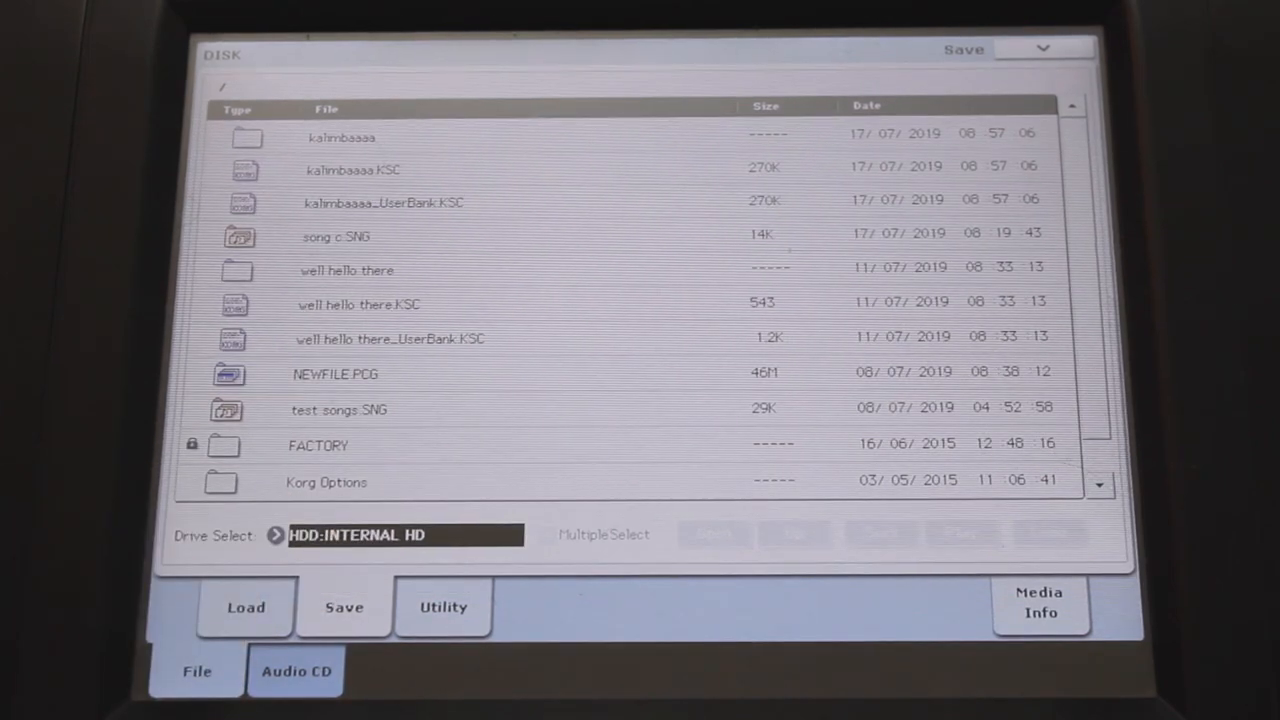
Save the sampling data to the internal drive as a file named 'kal.KSC'
click(1040, 48)
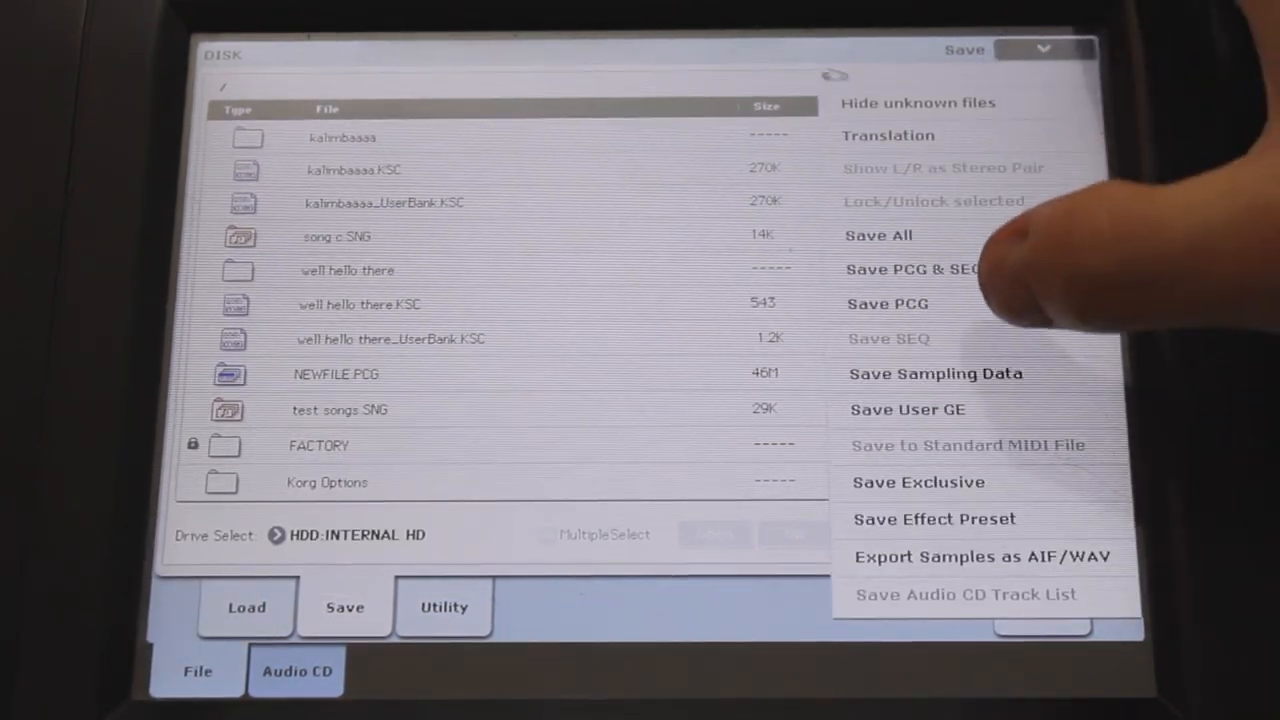
click(936, 374)
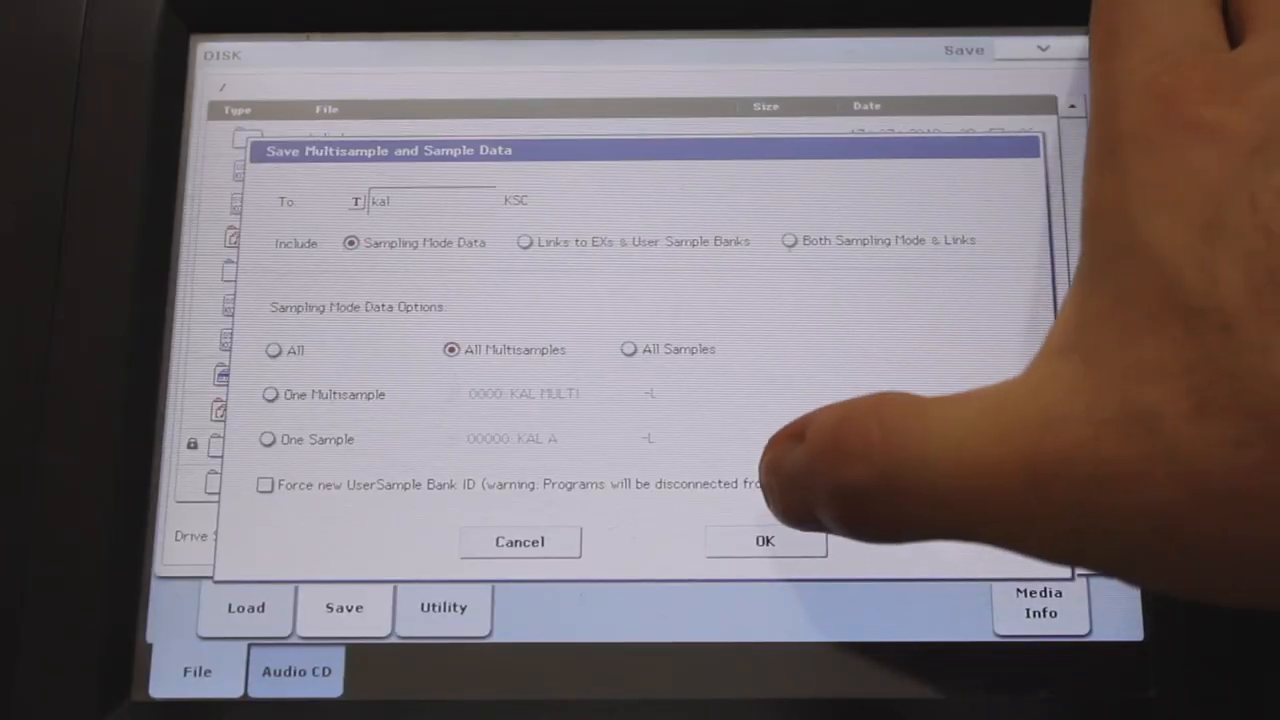
click(764, 542)
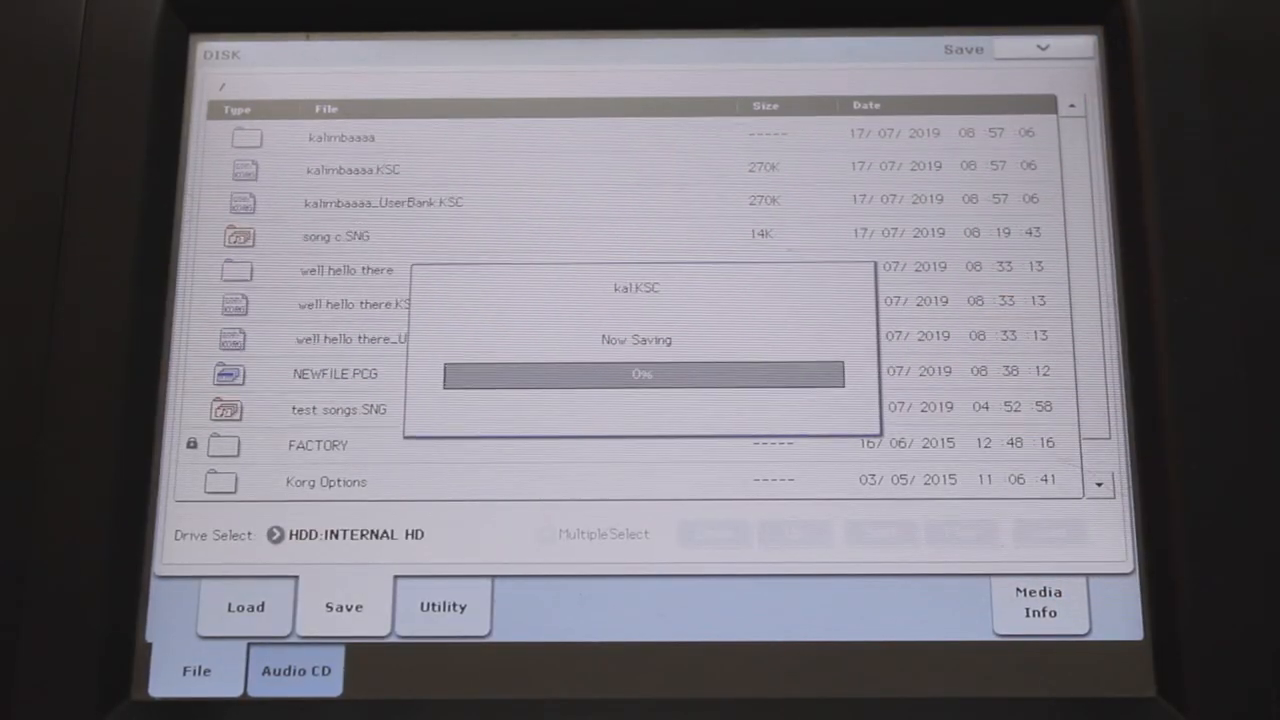